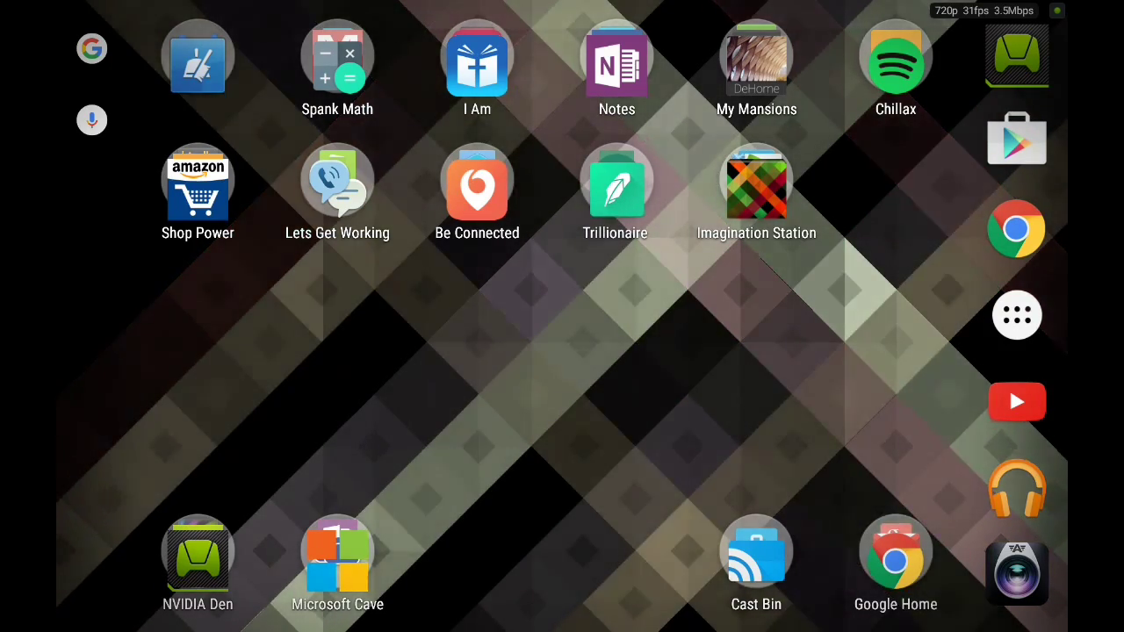
Step: Show the installed apps list paged forward to the apps from Play Movies & TV through Word
{"action": "left_click", "coordinate": [1015, 314]}
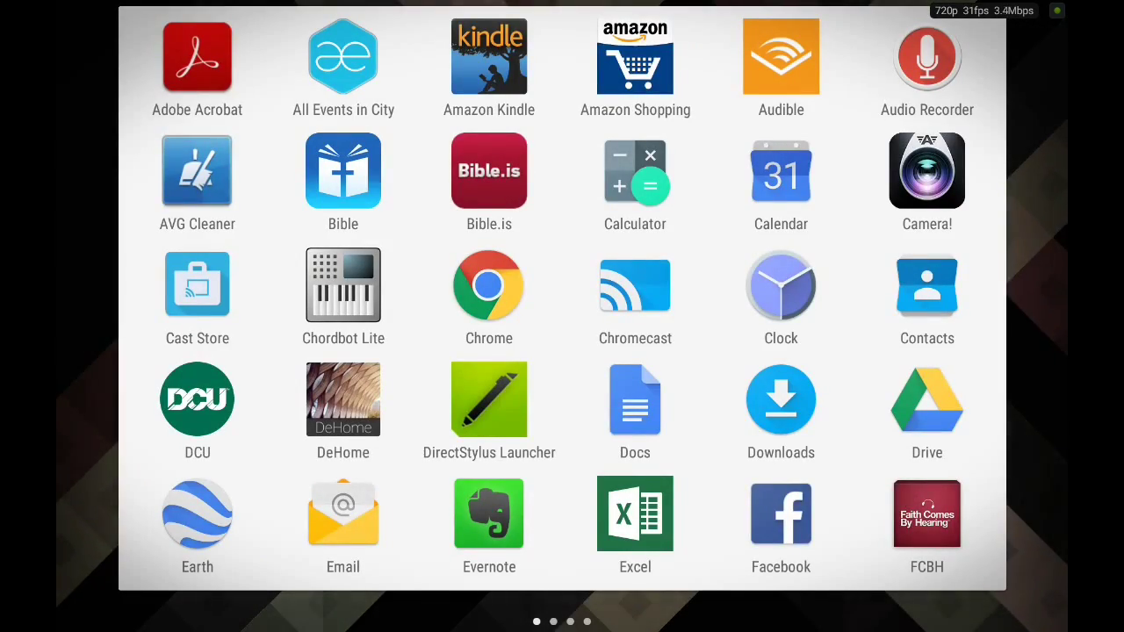
{"action": "scroll", "scroll_direction": "left", "scroll_amount": 3}
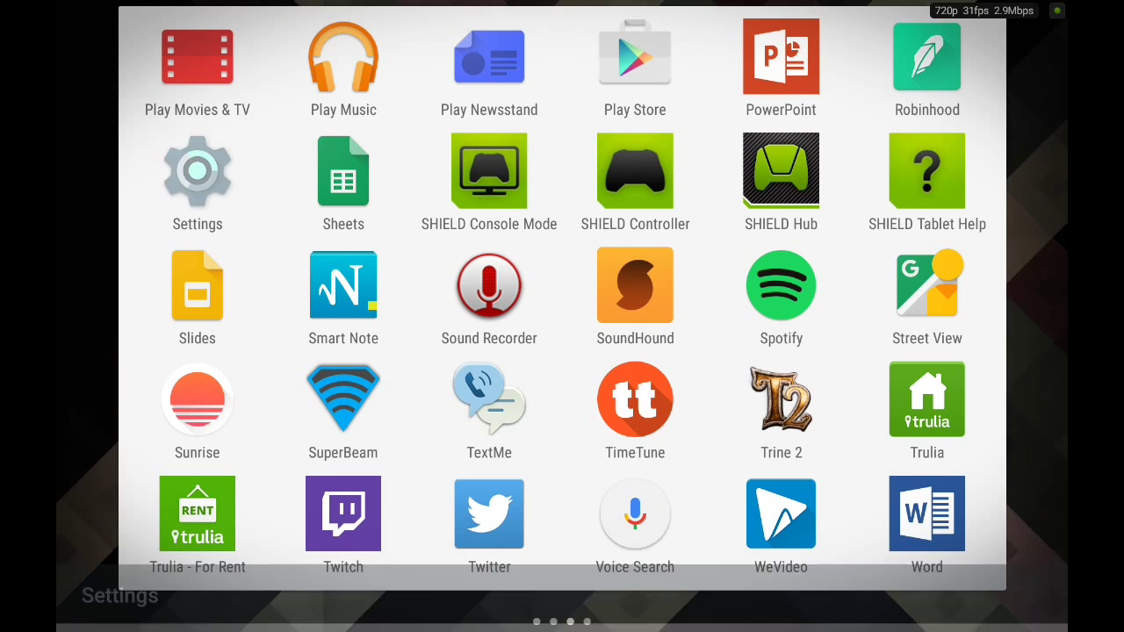
Step: Launch Settings and scroll past Device to the Personal and System sections
{"action": "left_click", "coordinate": [196, 170]}
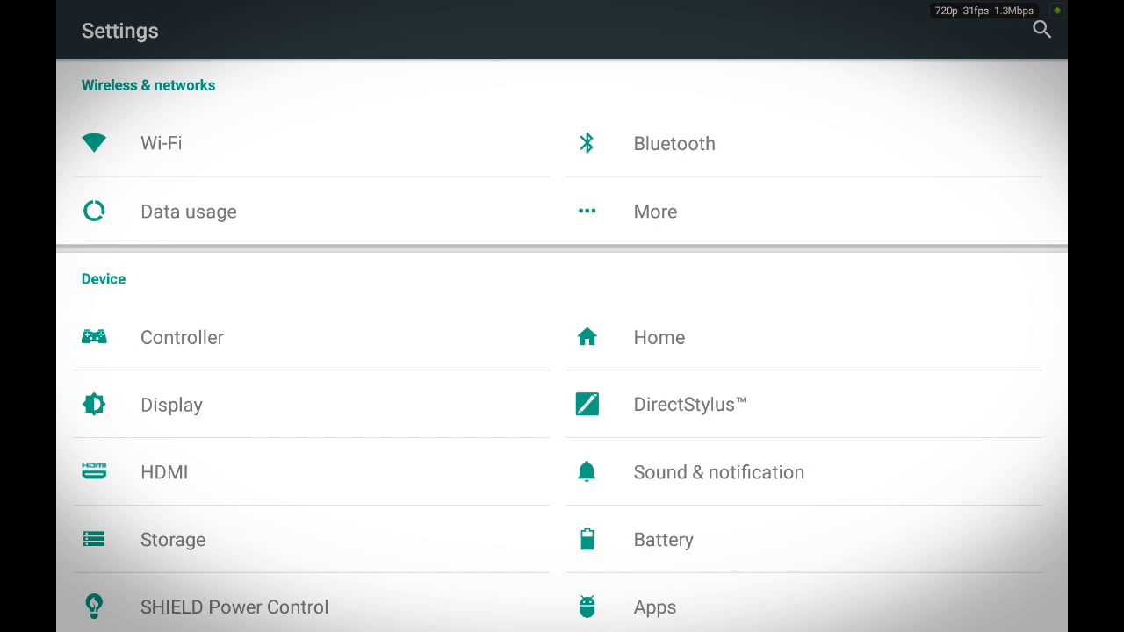
{"action": "scroll", "scroll_direction": "down", "scroll_amount": 3}
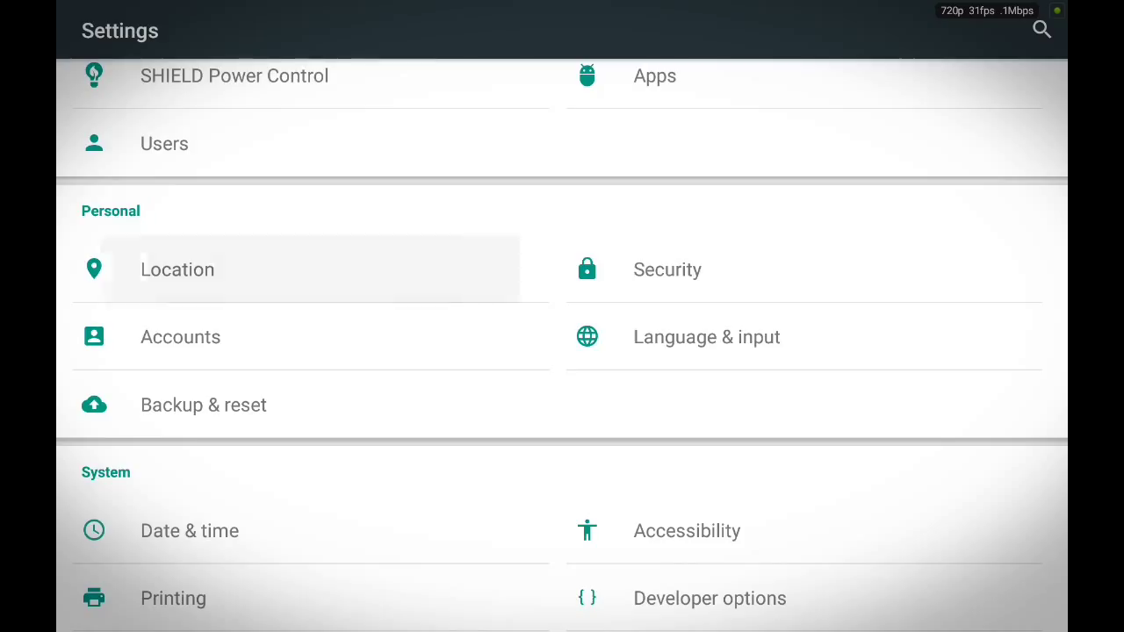
Step: In Location settings, set mode to High accuracy and toggle location off and back on
{"action": "left_click", "coordinate": [175, 271]}
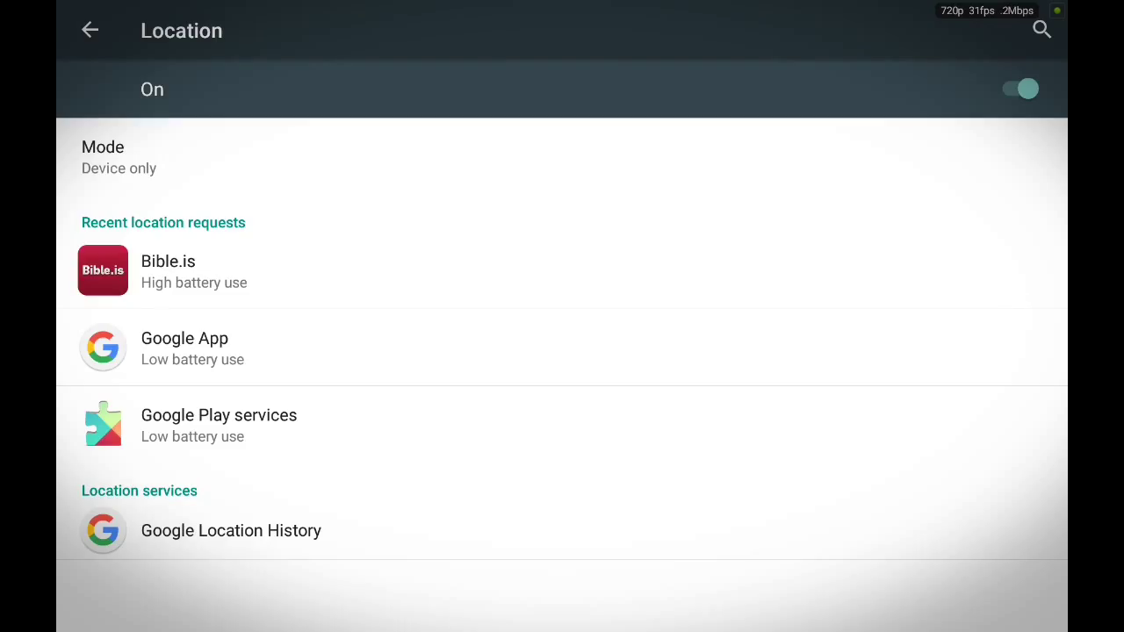
{"action": "left_click", "coordinate": [119, 158]}
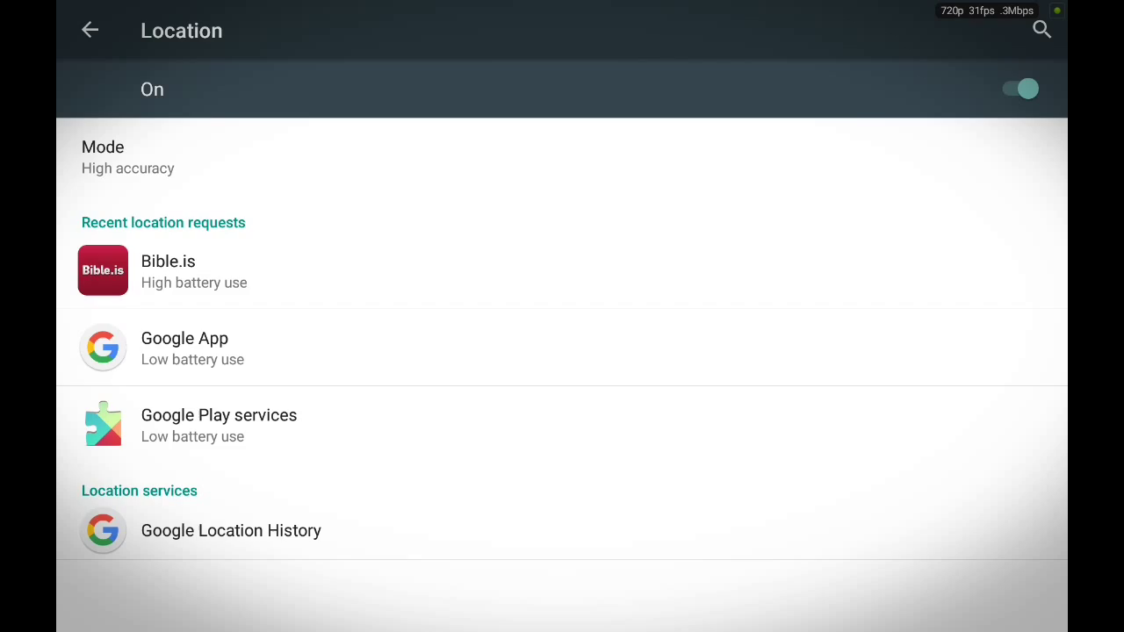
{"action": "left_click", "coordinate": [1019, 88]}
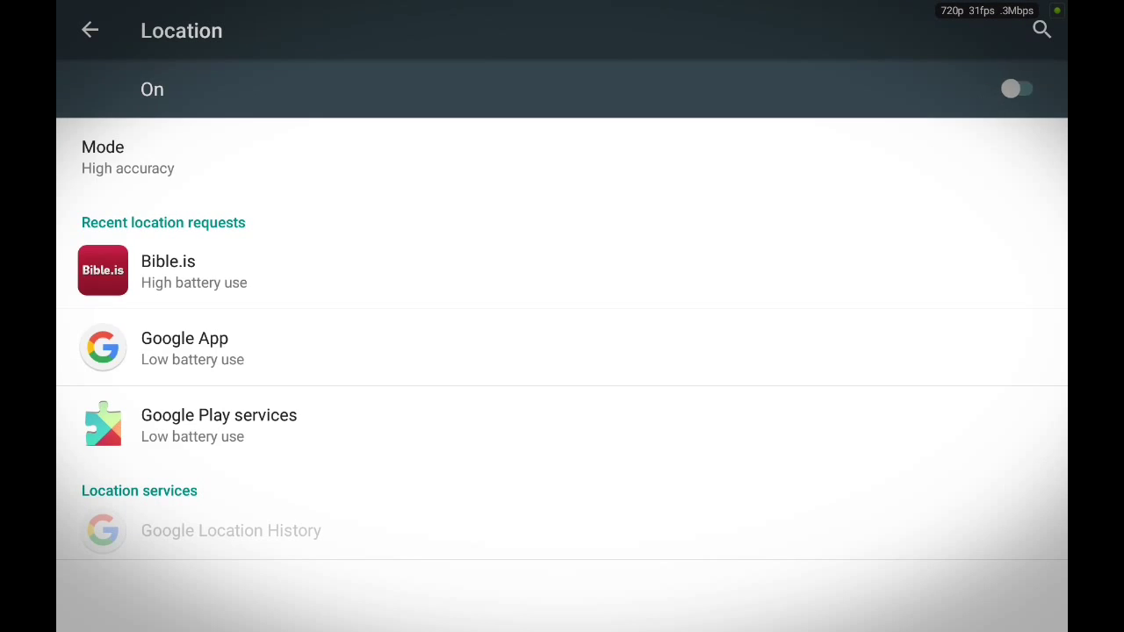
{"action": "left_click", "coordinate": [1017, 87]}
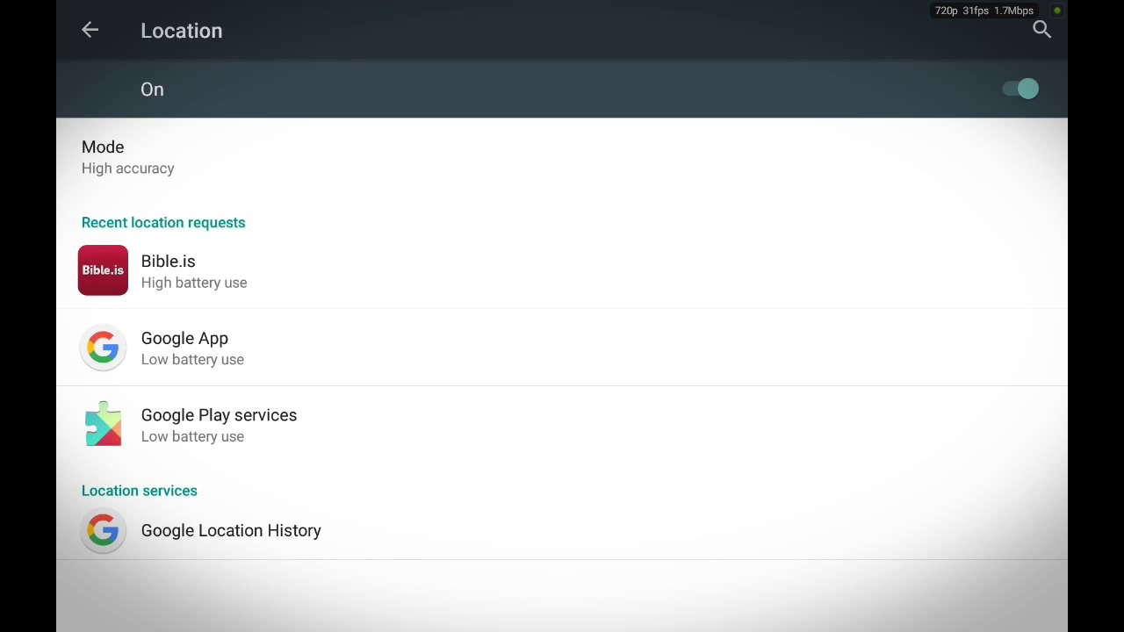